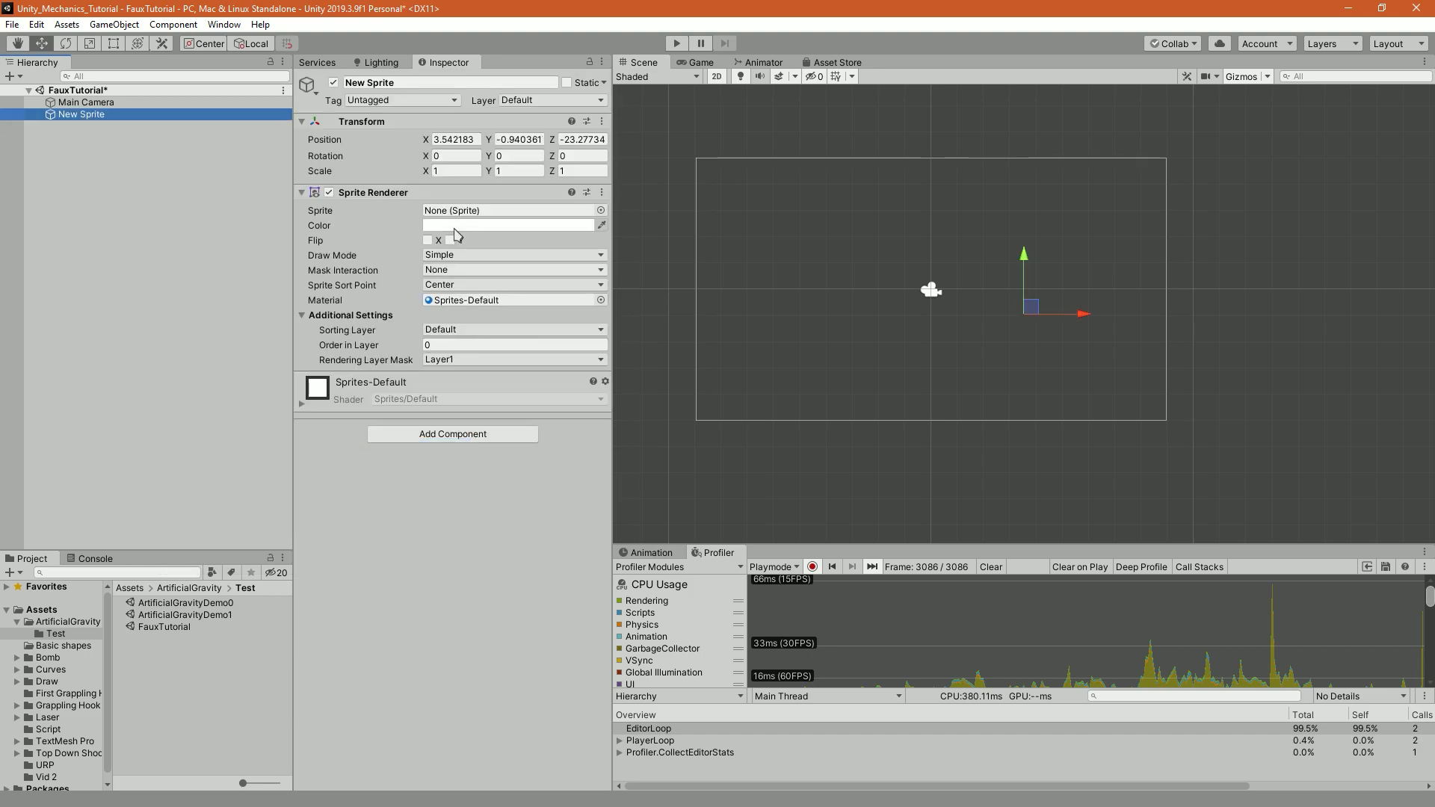
Give New Sprite the StarIllustration sprite and place a crate named 'Box - Attracted' beside it.
{"action": "left_click", "coordinate": [513, 209]}
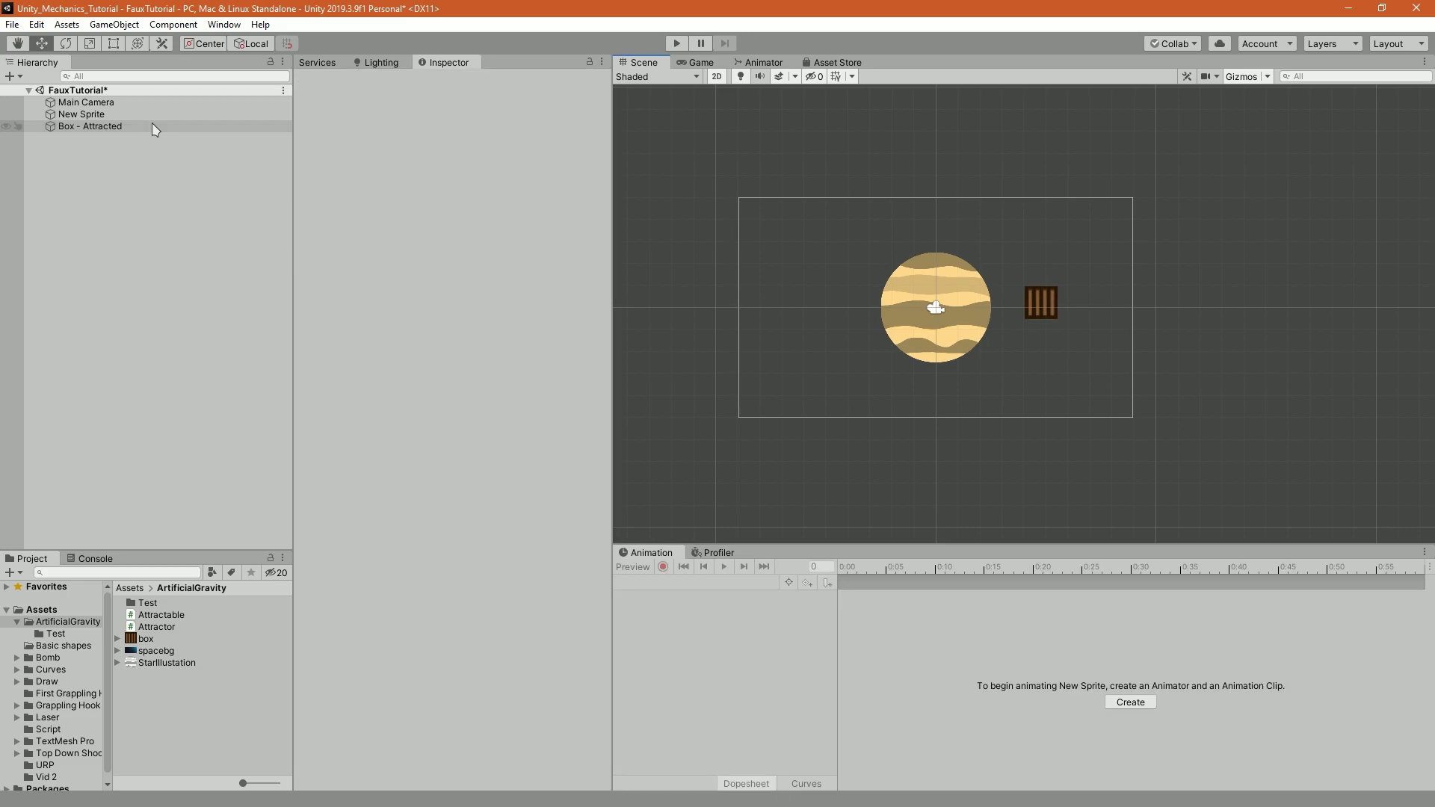
{"action": "left_click", "coordinate": [88, 125]}
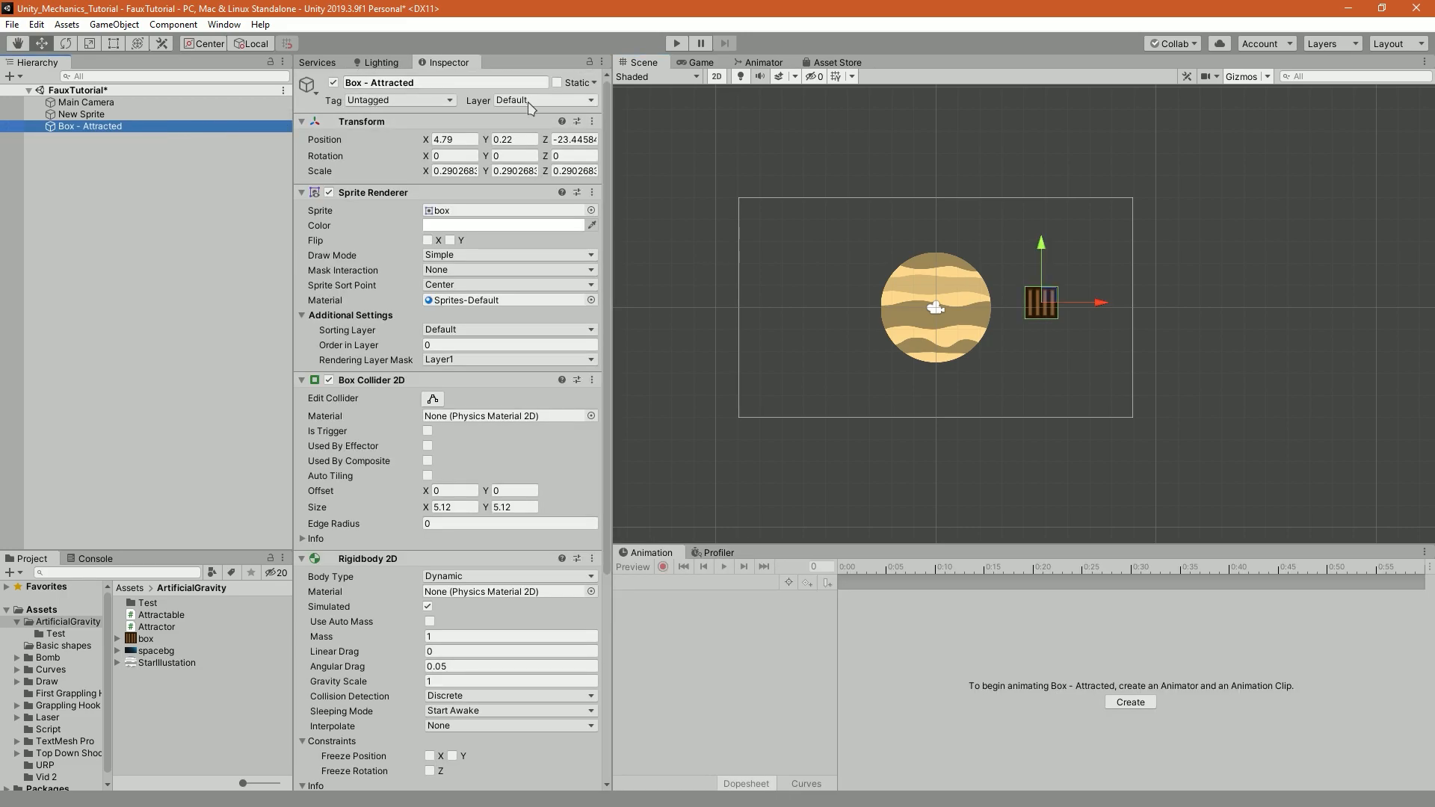
{"action": "left_click", "coordinate": [544, 100]}
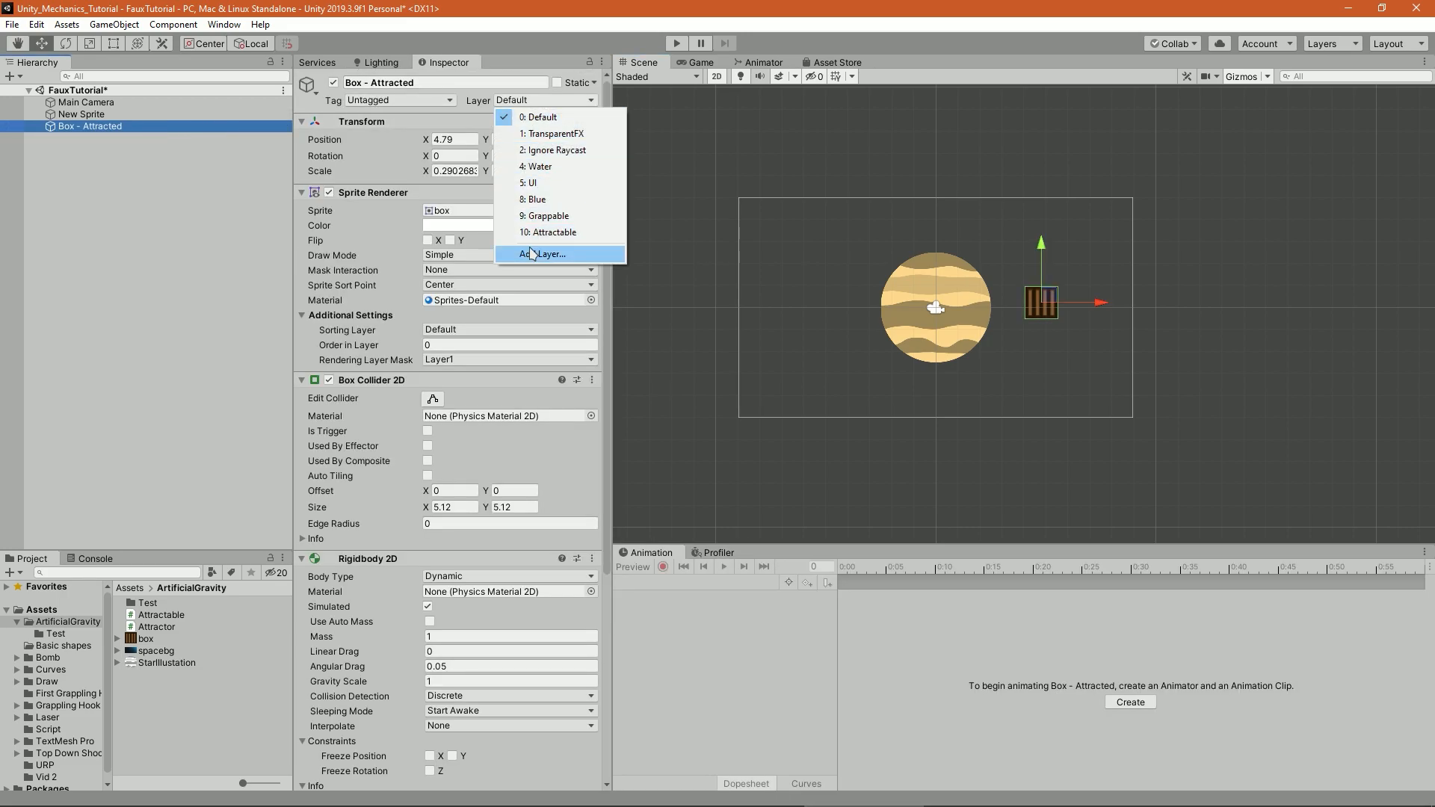
{"action": "left_click", "coordinate": [545, 253]}
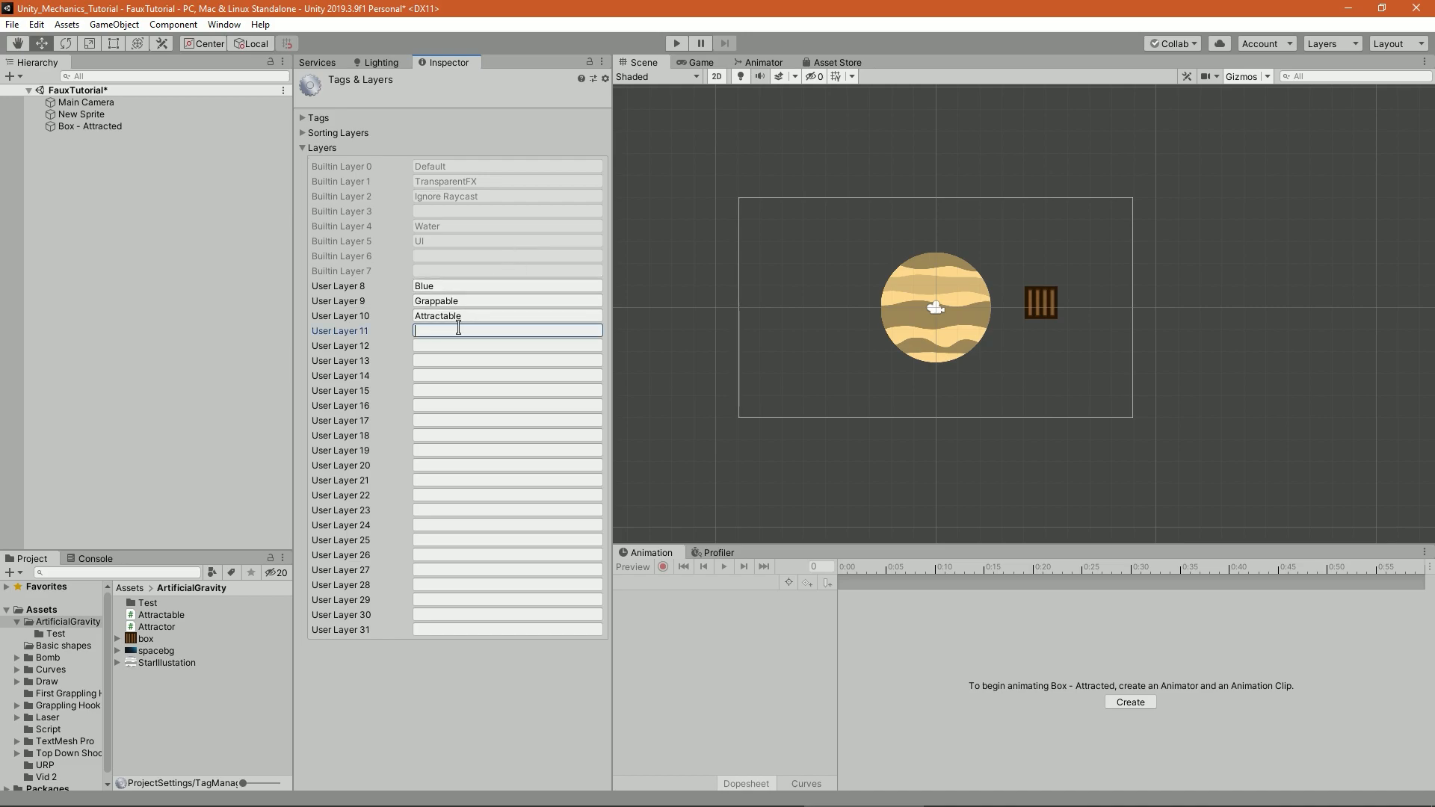
{"action": "type", "text": "Attra"}
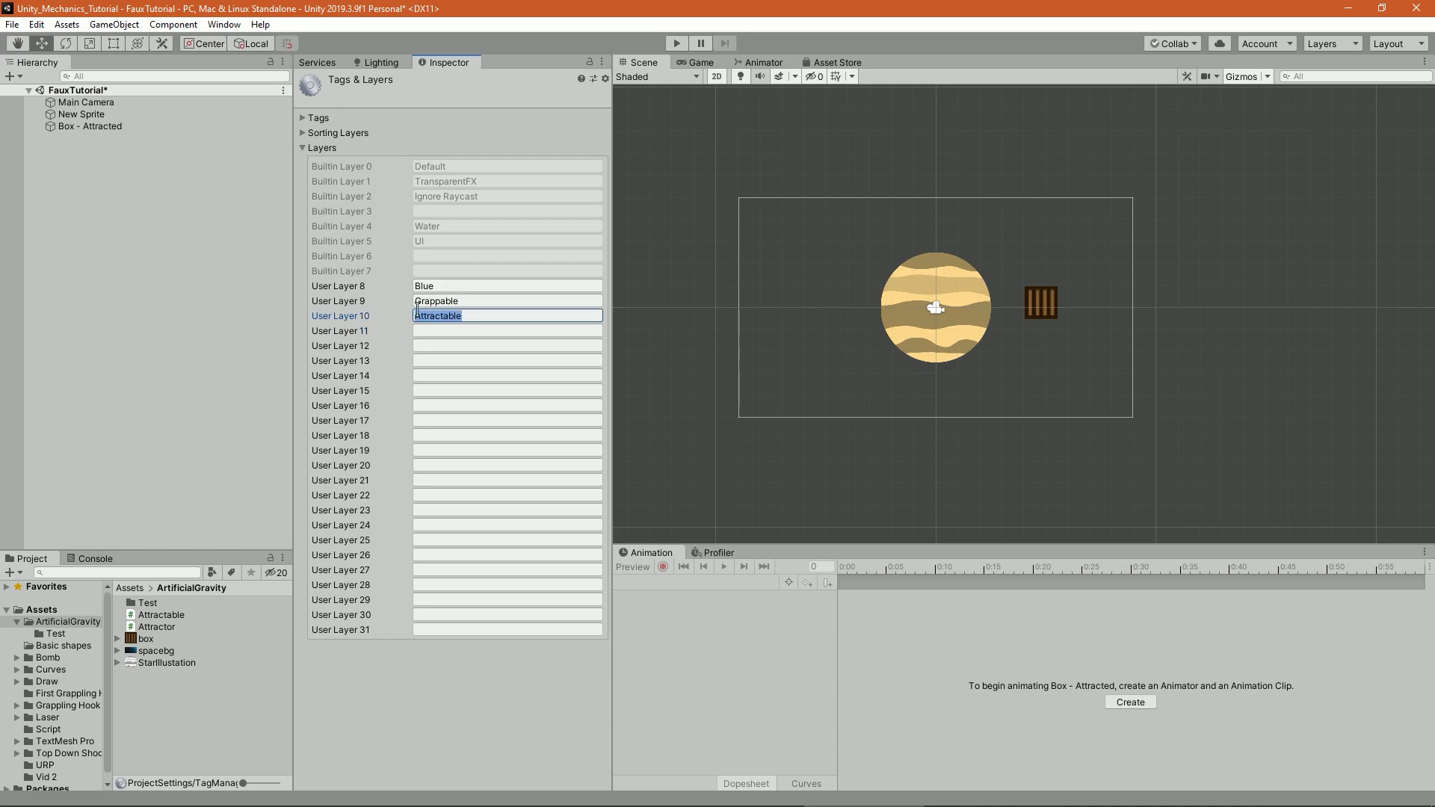
{"action": "left_click", "coordinate": [94, 125]}
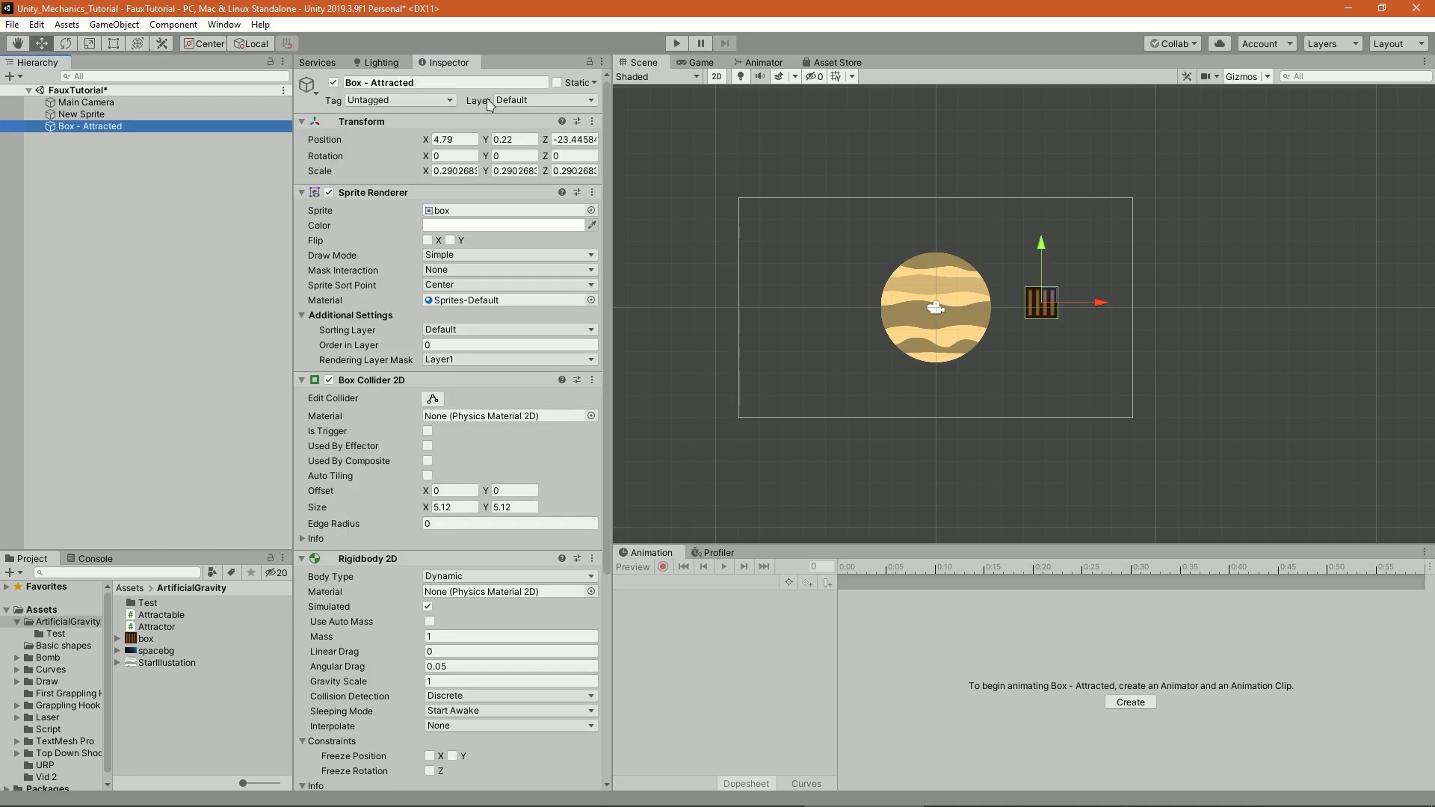
{"action": "left_click", "coordinate": [676, 43]}
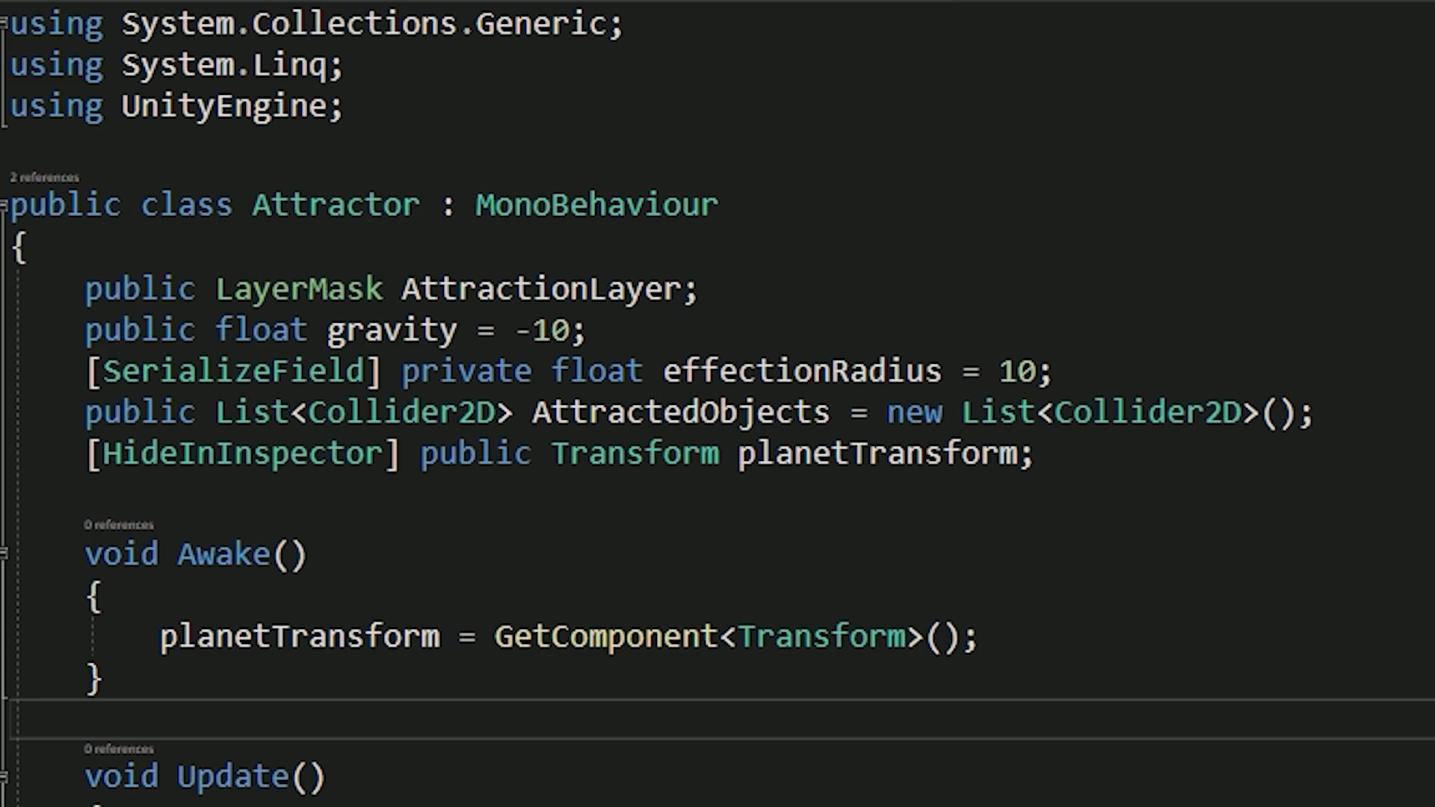
Review Attractor.cs's Update, FixedUpdate and SetAttractedObjects, then bring up Attractable.cs.
{"action": "scroll", "scroll_direction": "down", "scroll_amount": 3}
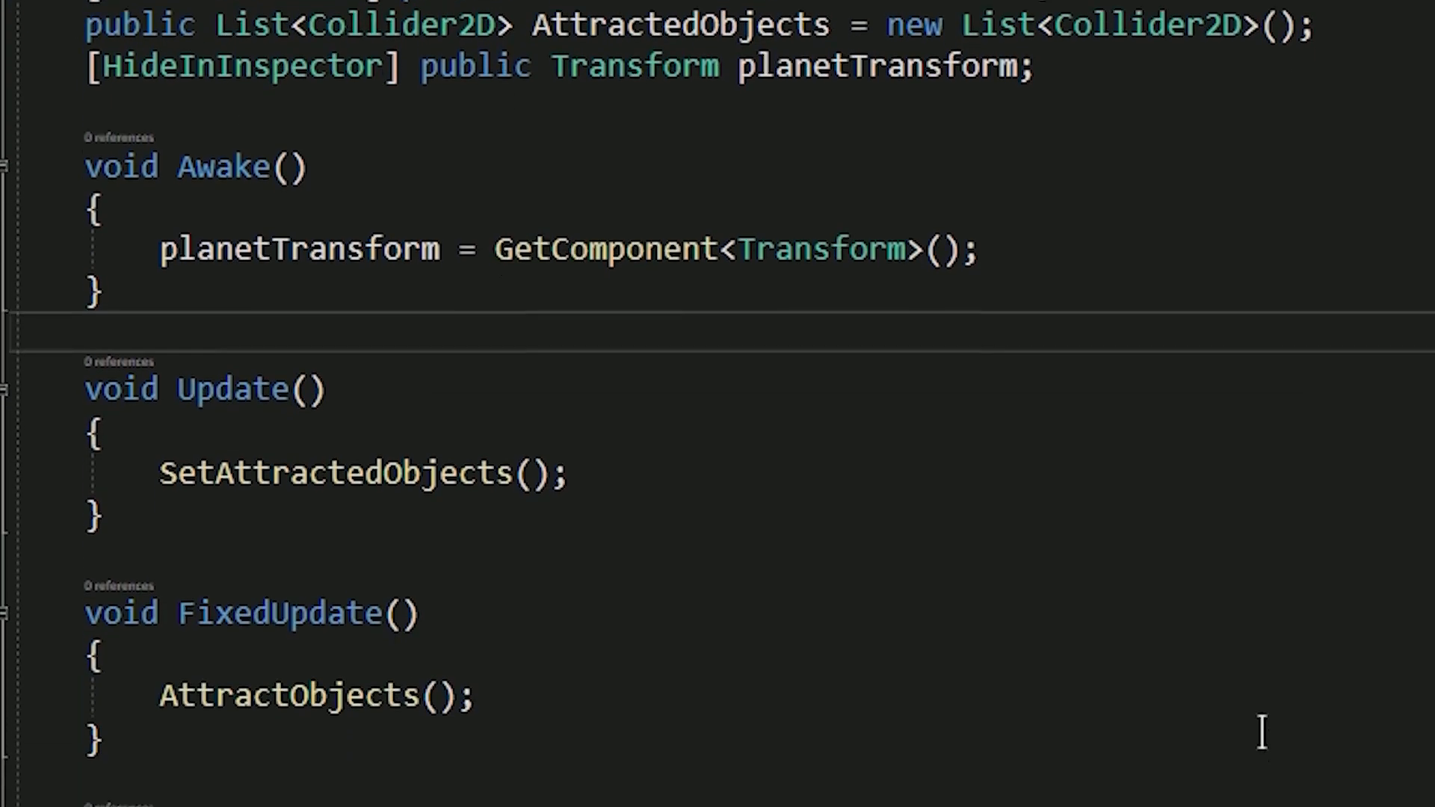
{"action": "scroll", "scroll_direction": "down", "scroll_amount": 3}
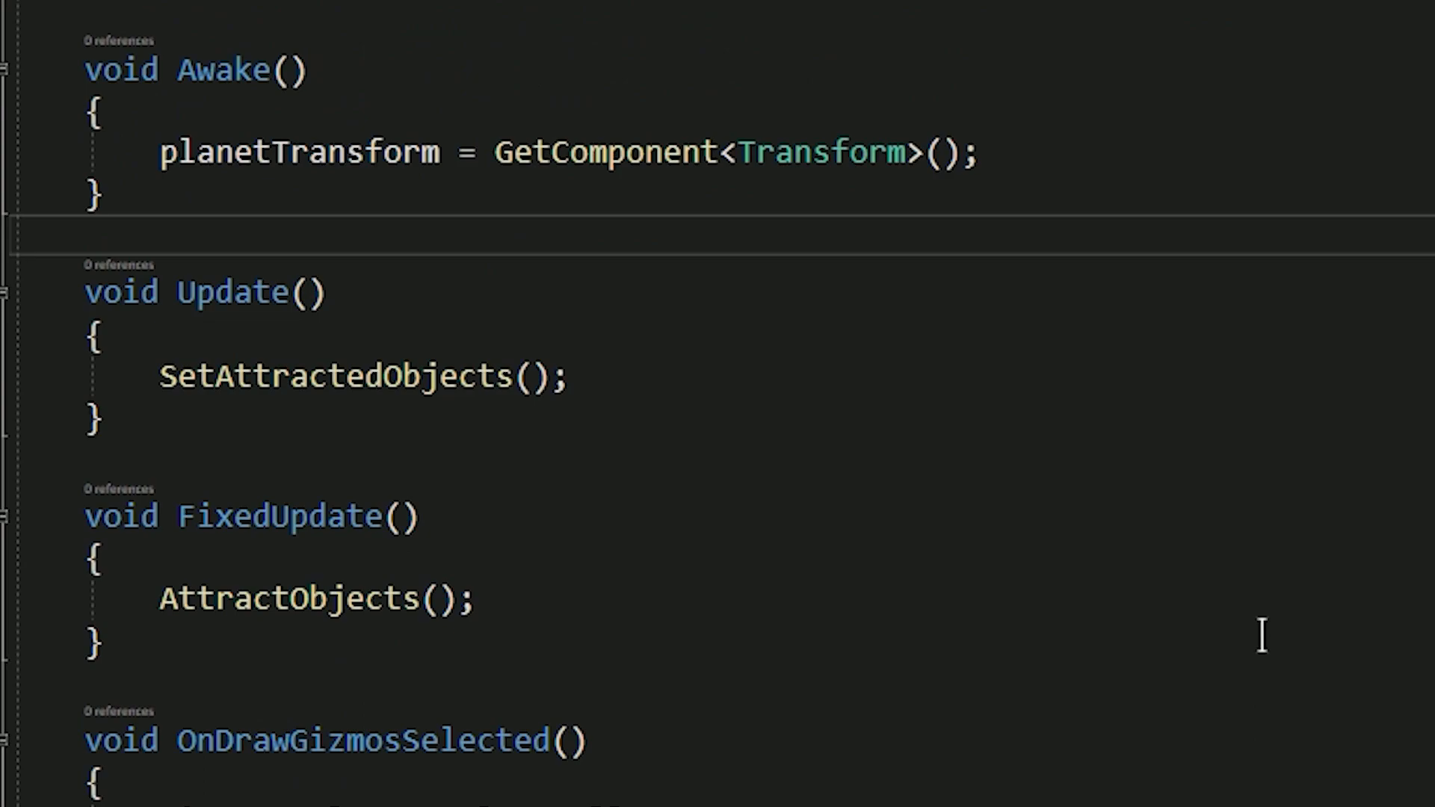
{"action": "scroll", "scroll_direction": "down", "scroll_amount": 3}
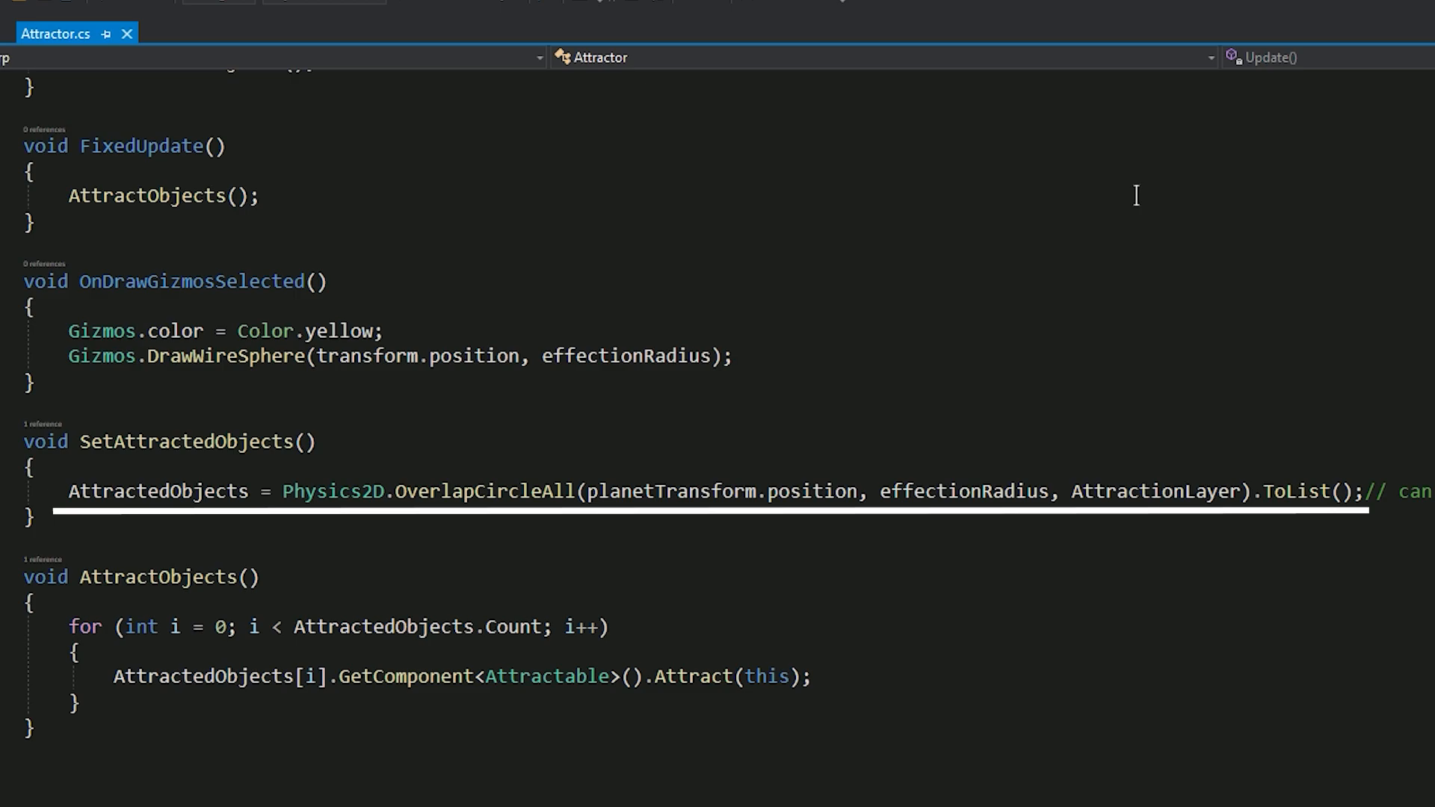
{"action": "left_click", "coordinate": [142, 146]}
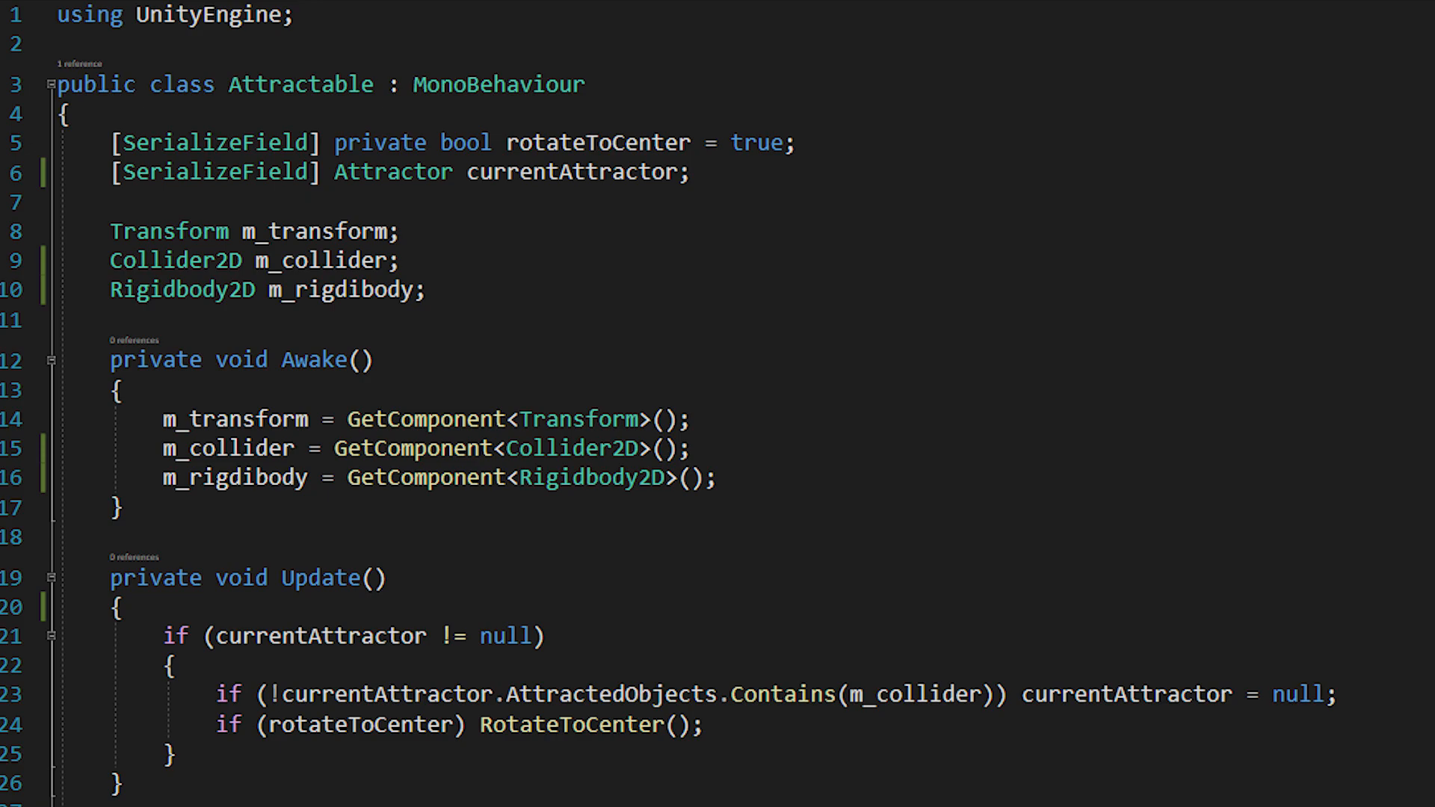
{"action": "scroll", "scroll_direction": "down", "scroll_amount": 3}
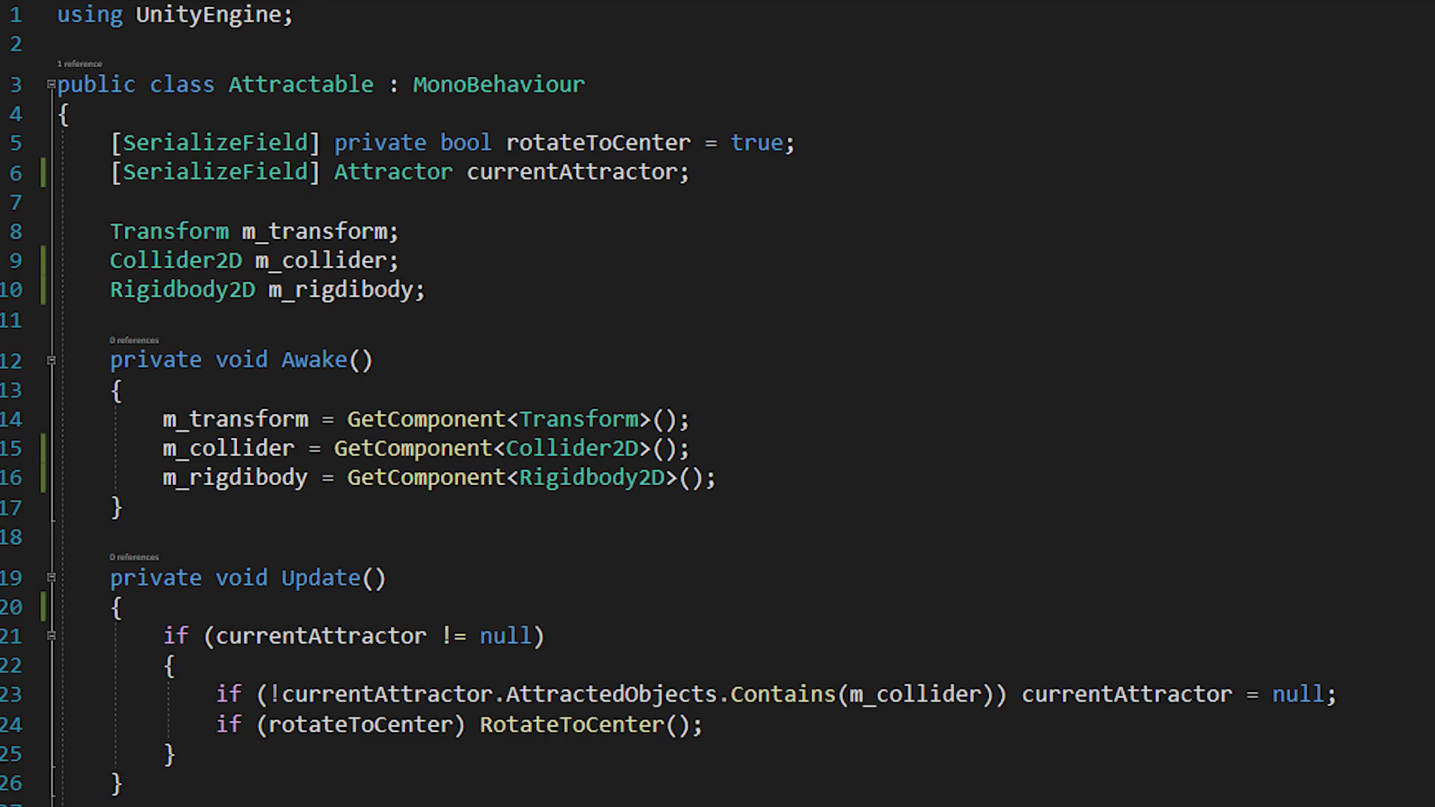
{"action": "scroll", "scroll_direction": "down", "scroll_amount": 3}
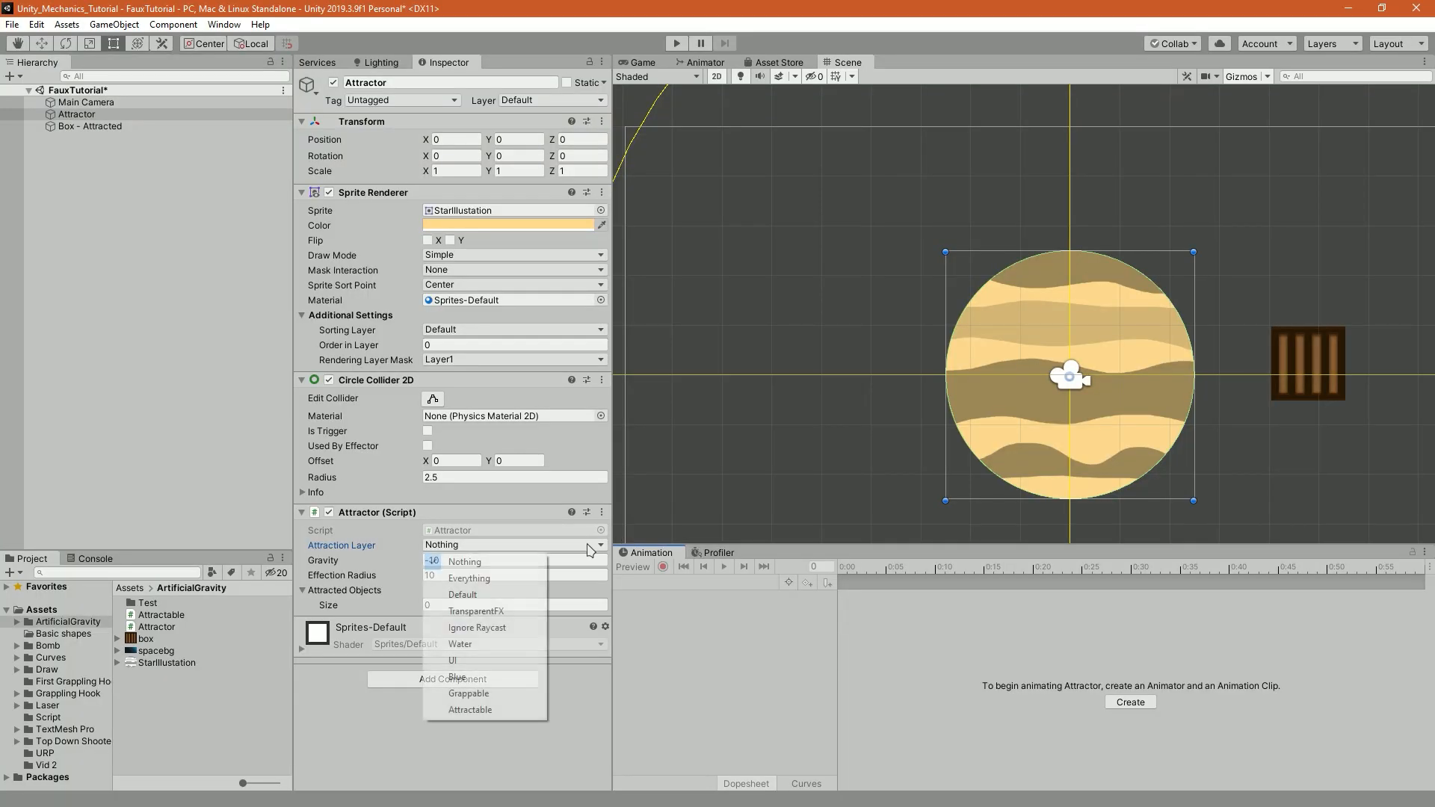
Set Attraction Layer to Attractable, add three crate copies and spacebg at order -1, then enter Play mode.
{"action": "left_click", "coordinate": [469, 709]}
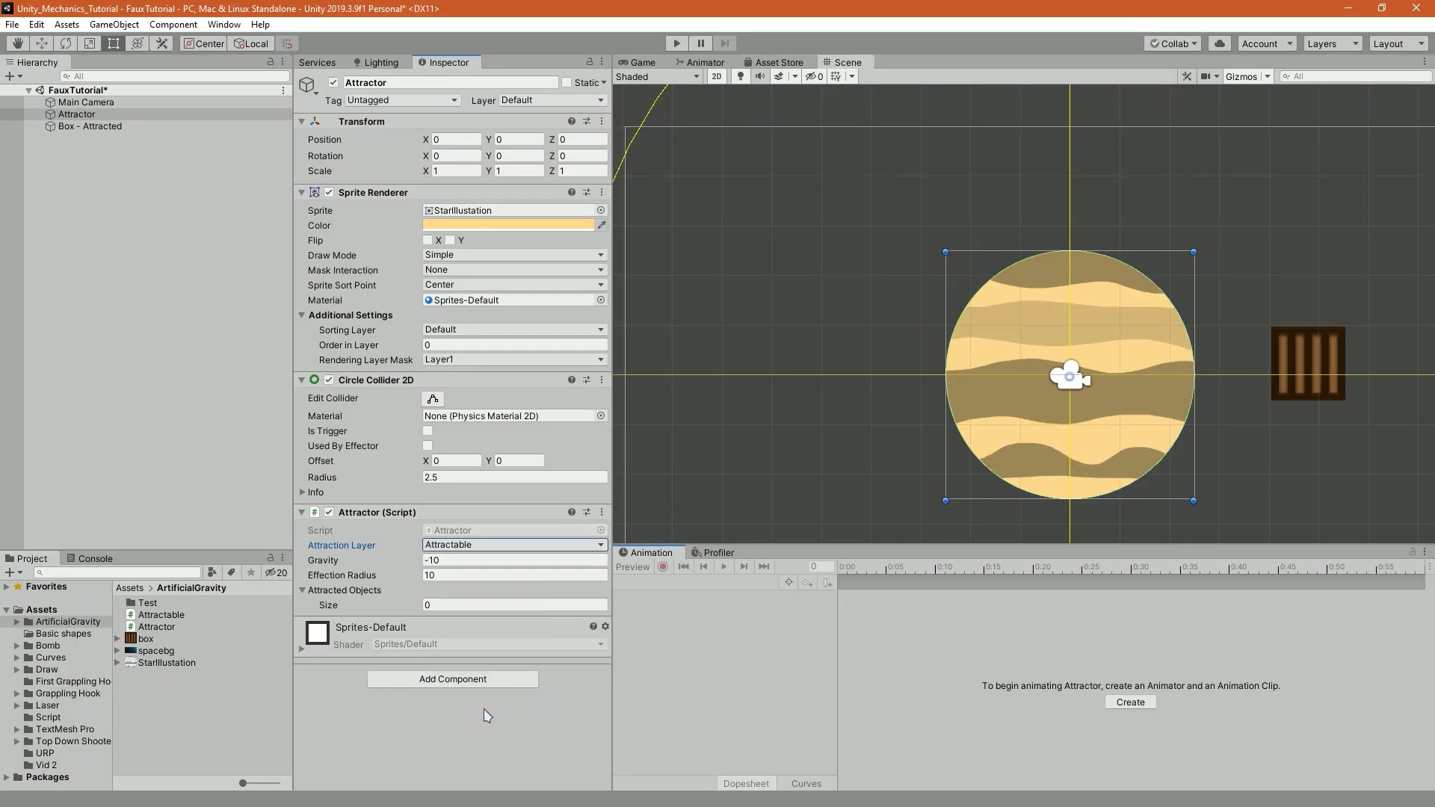
{"action": "left_click", "coordinate": [92, 126]}
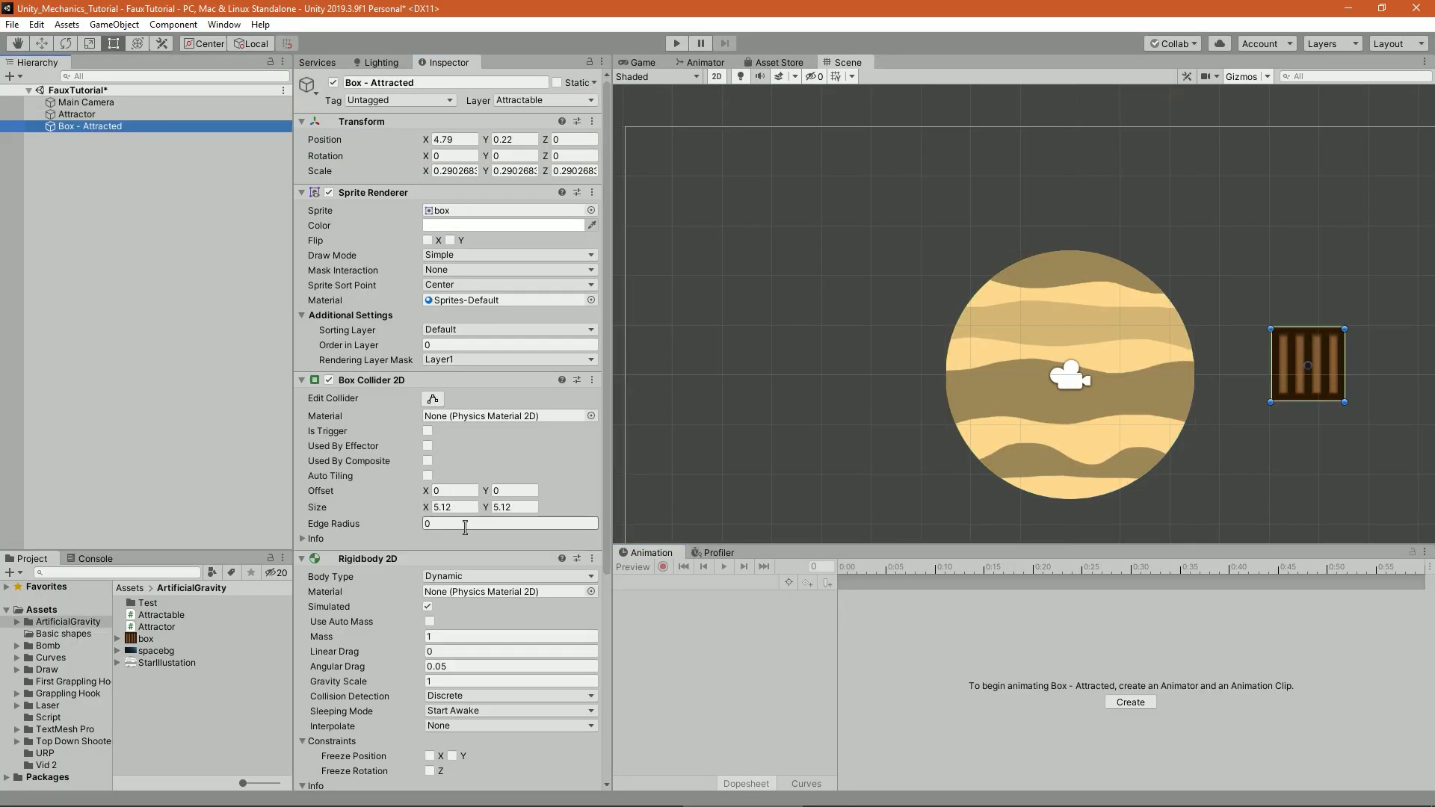
{"action": "scroll", "scroll_direction": "down", "scroll_amount": 3}
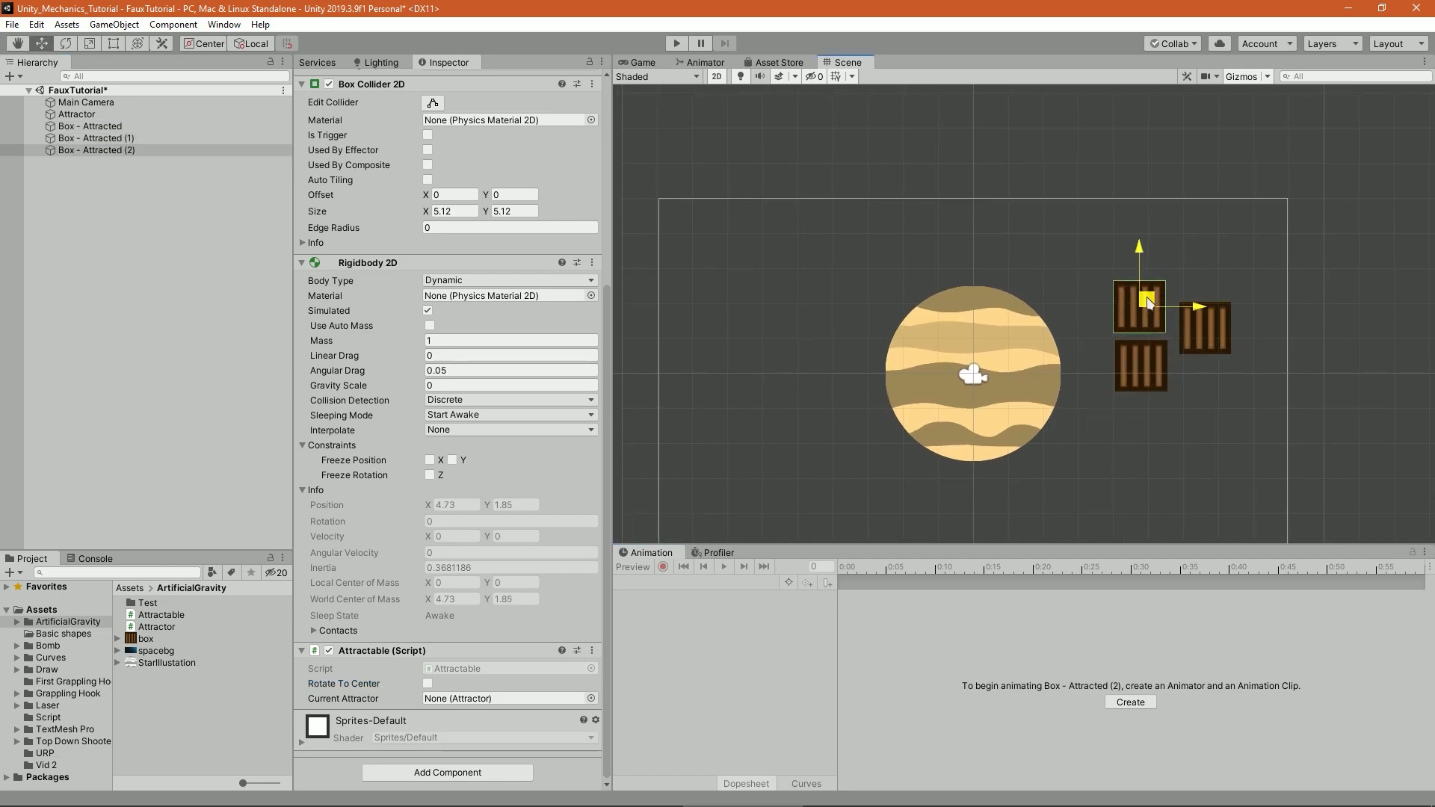
{"action": "left_click", "coordinate": [77, 113]}
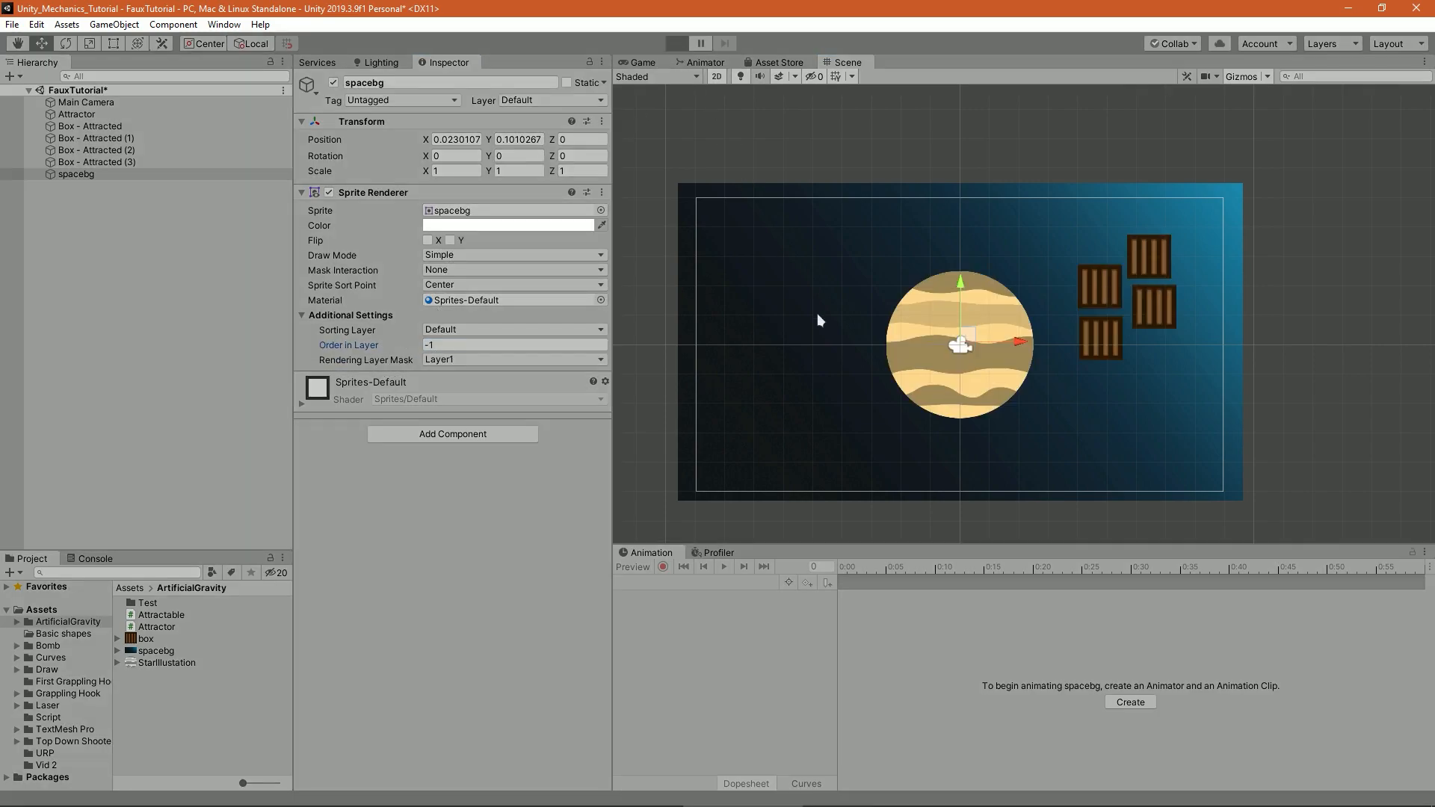
{"action": "left_click", "coordinate": [675, 43]}
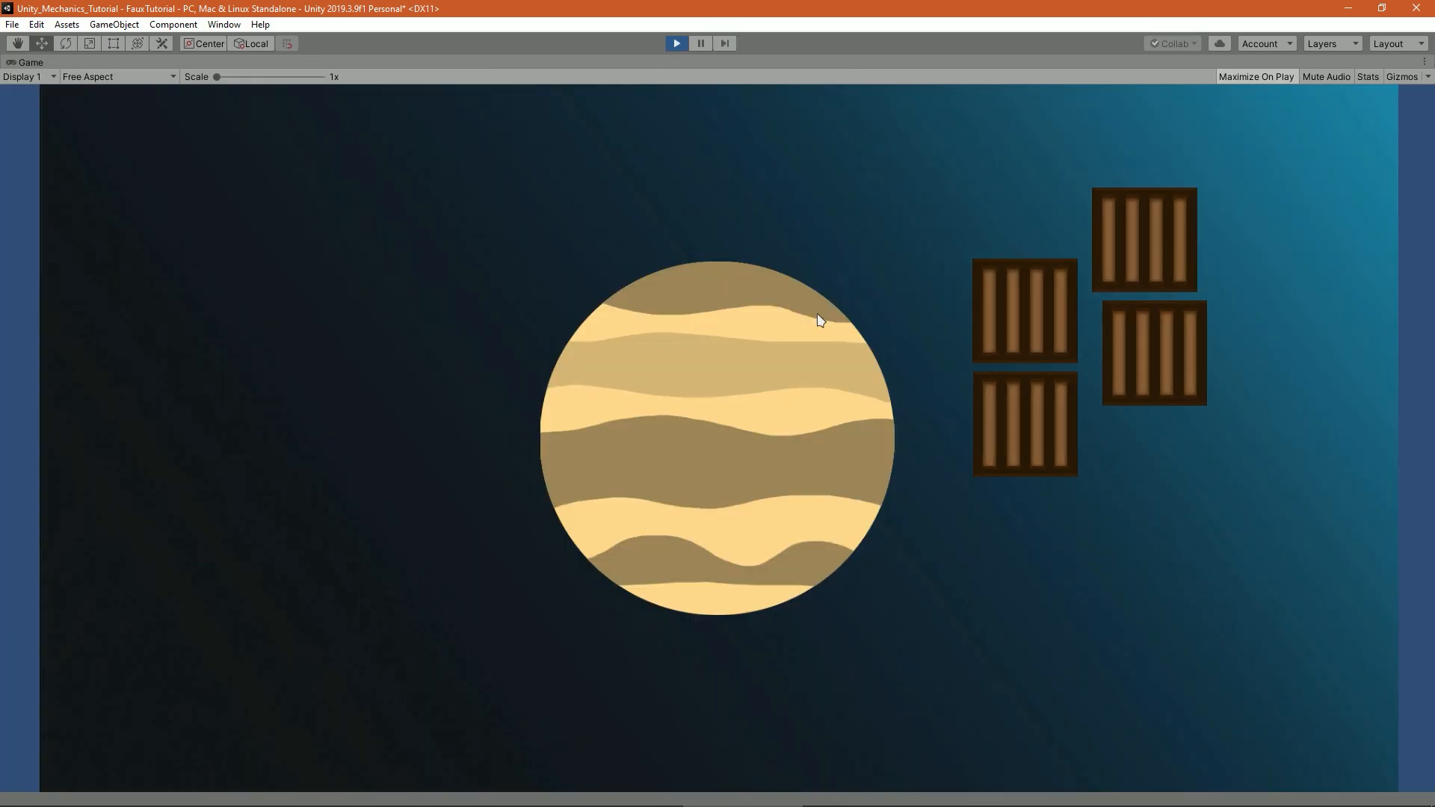